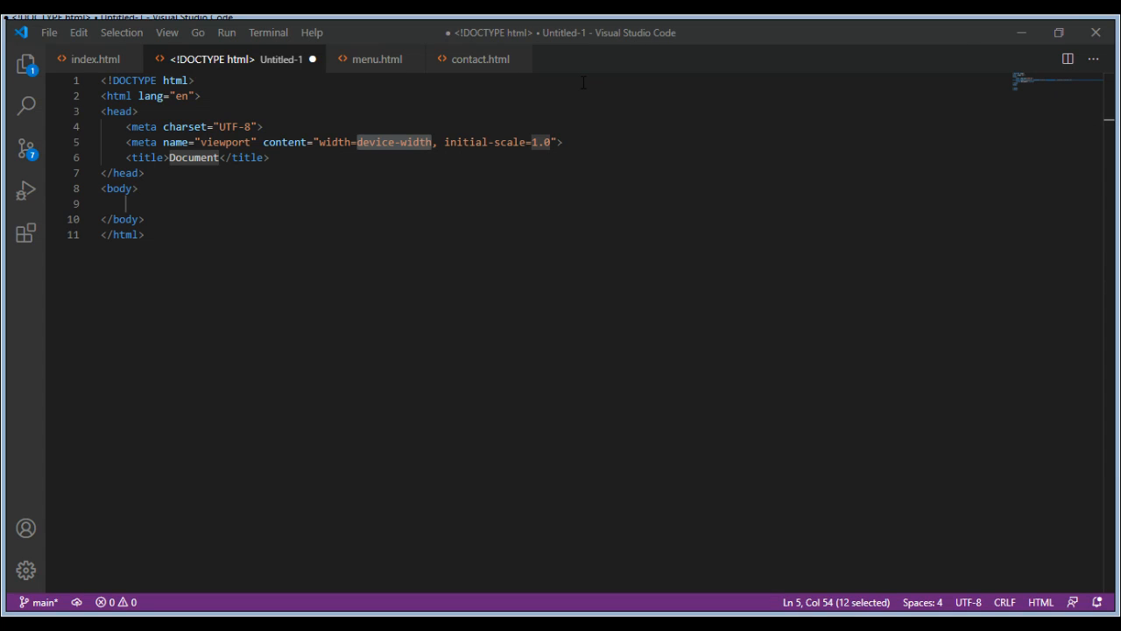
# Step: Select all of the existing boilerplate markup in Untitled-1 to clear the file
pyautogui.click(137, 188)
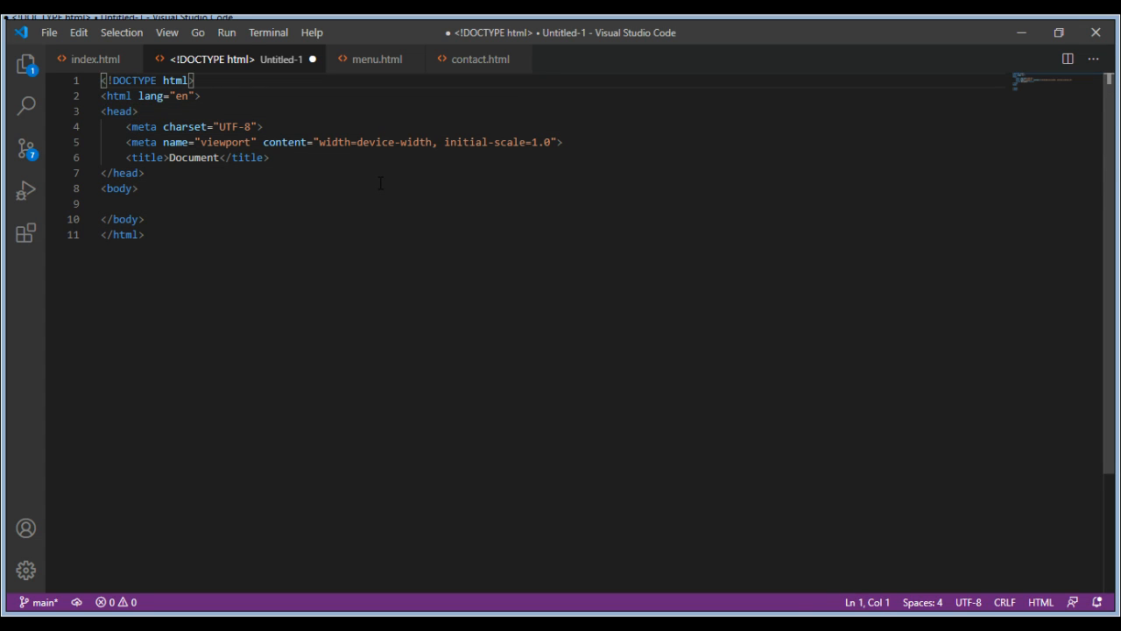
pyautogui.press('ctrl+a')
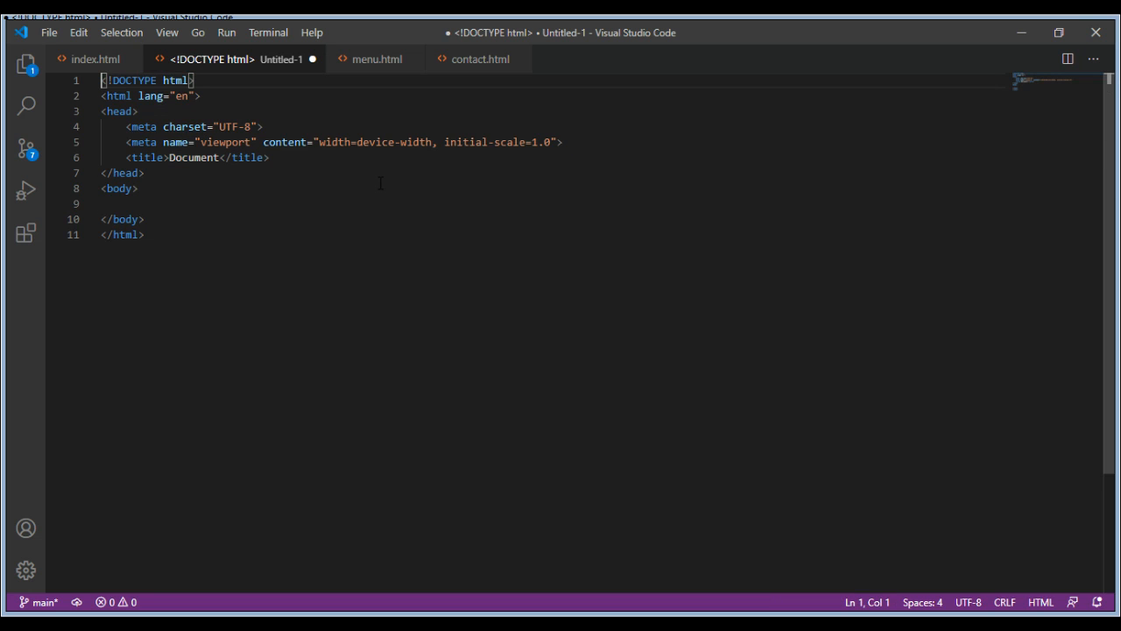
pyautogui.press('ctrl+a')
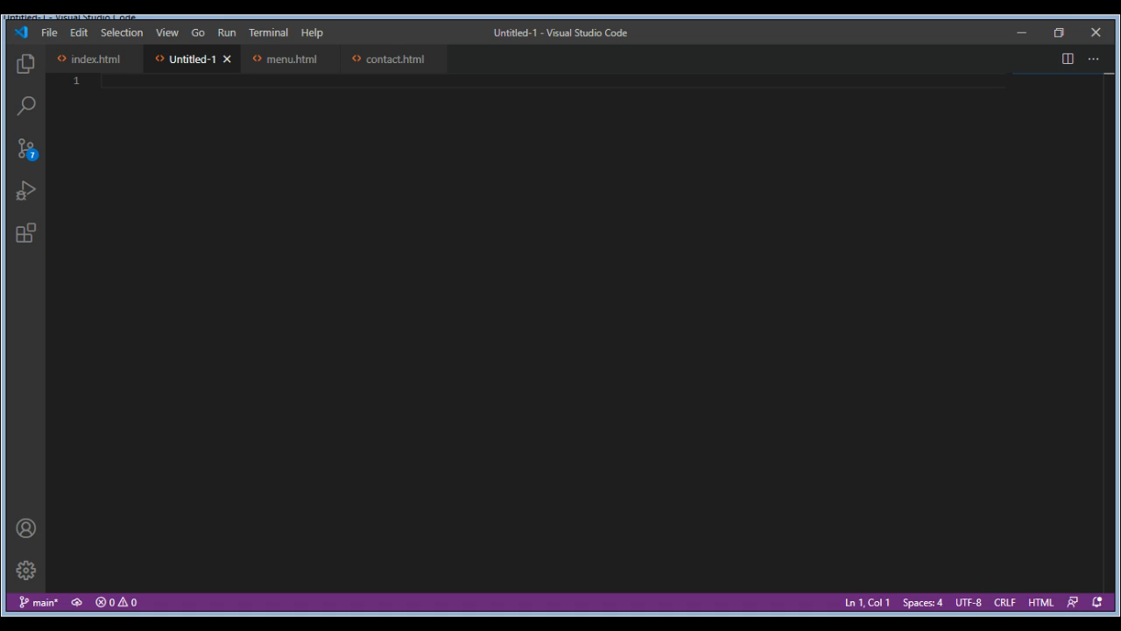
pyautogui.moveTo(1040, 602)
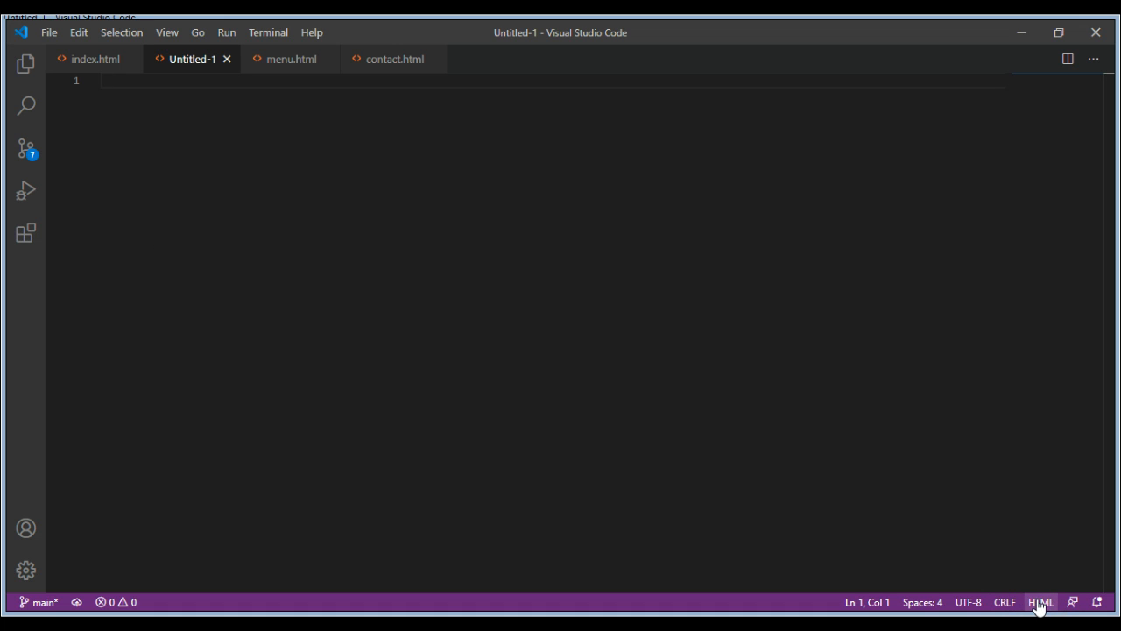
pyautogui.click(1040, 601)
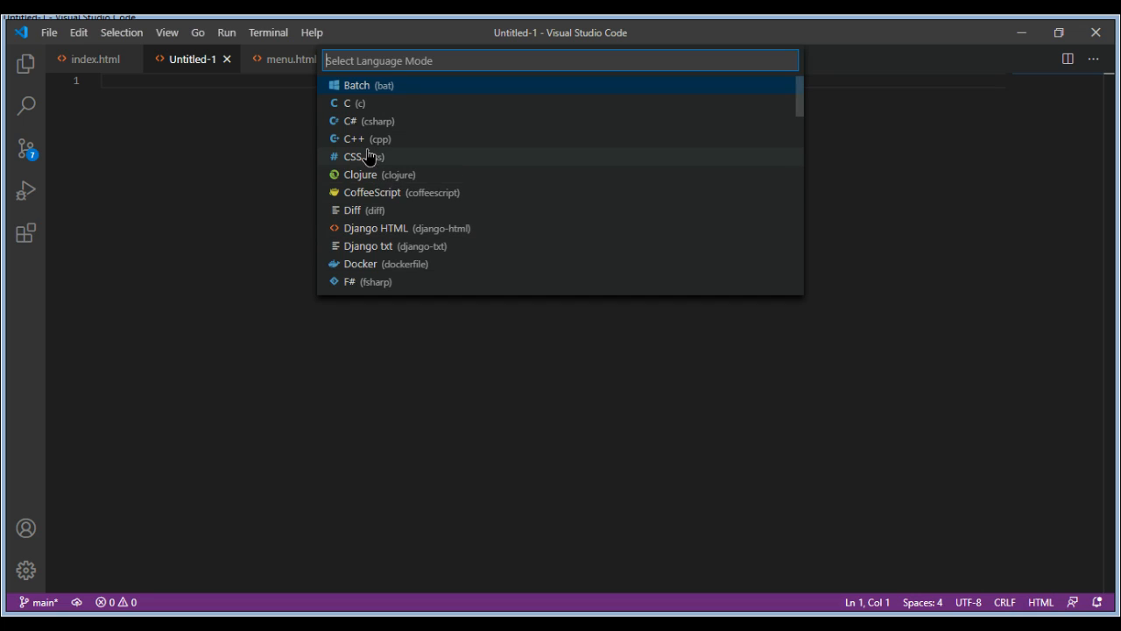
pyautogui.click(362, 156)
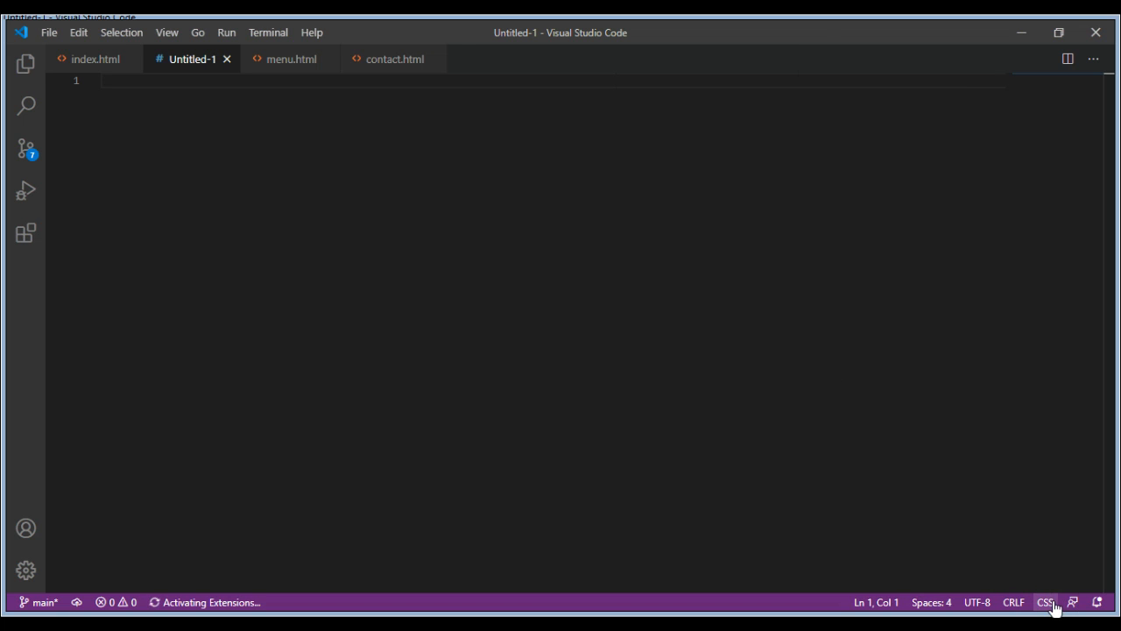
pyautogui.click(1044, 602)
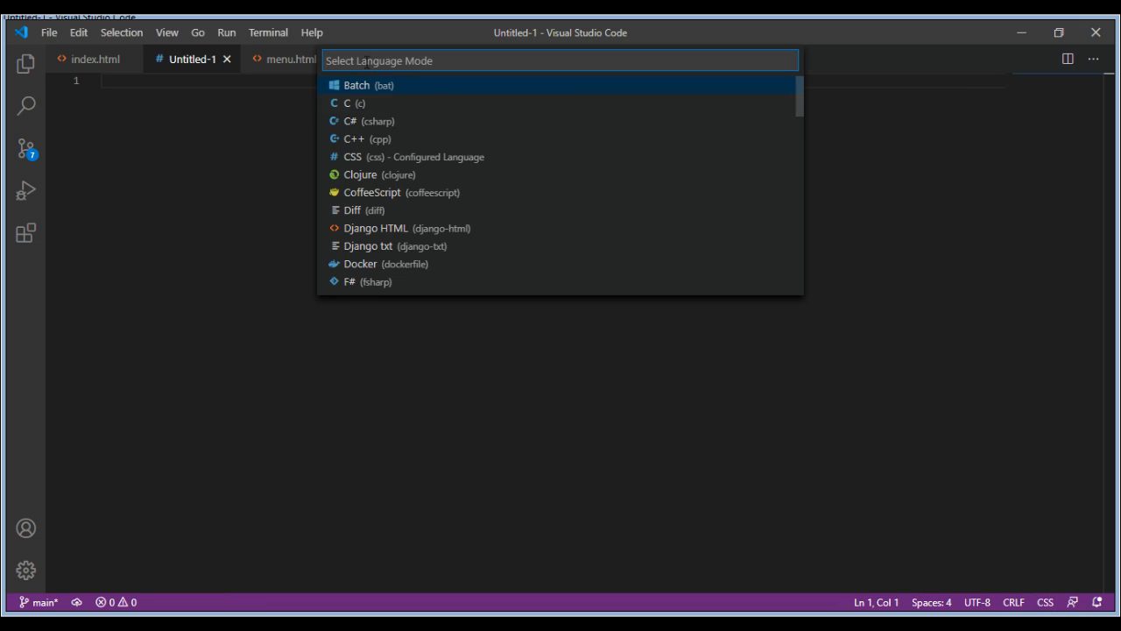
pyautogui.write('h')
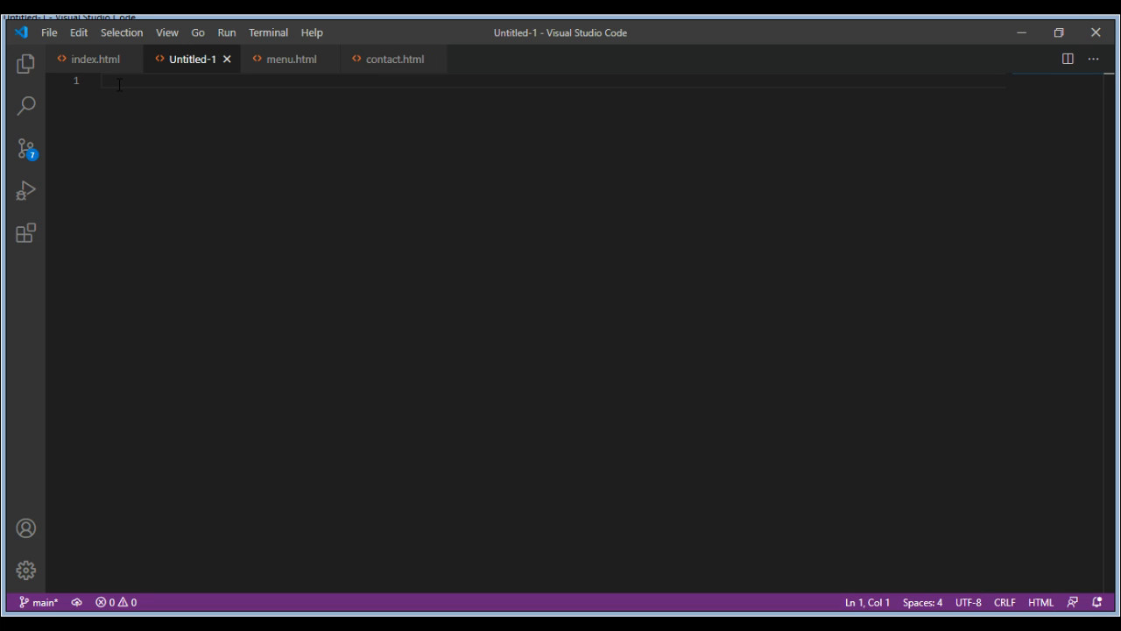
# Step: Expand the Emmet '!' abbreviation into a full HTML skeleton and deselect it
pyautogui.write('!')
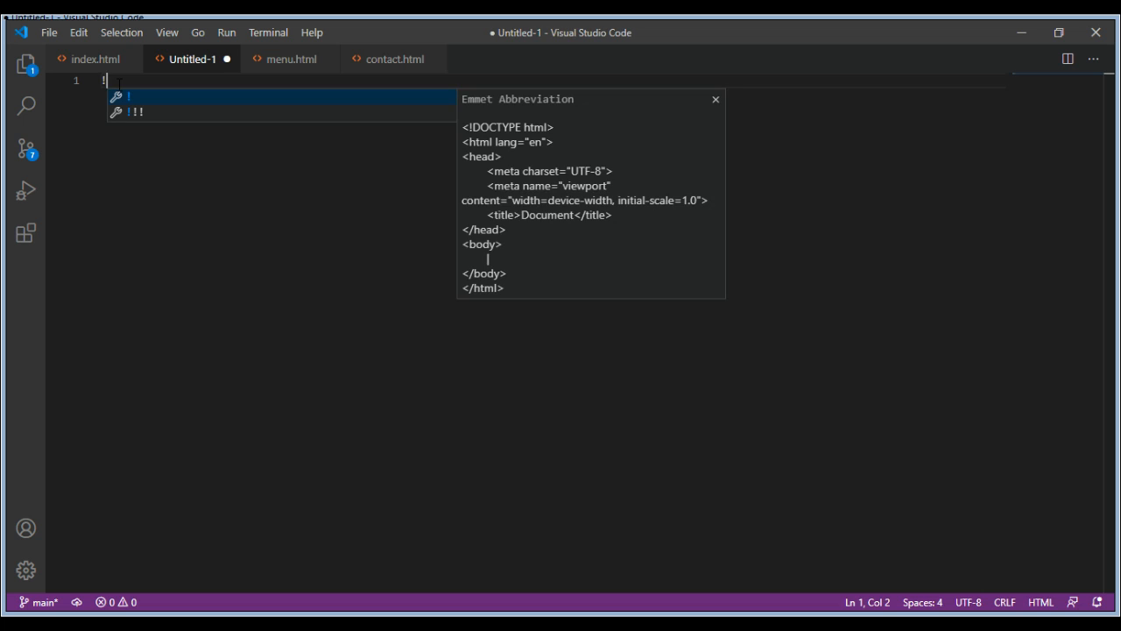
pyautogui.moveTo(131, 101)
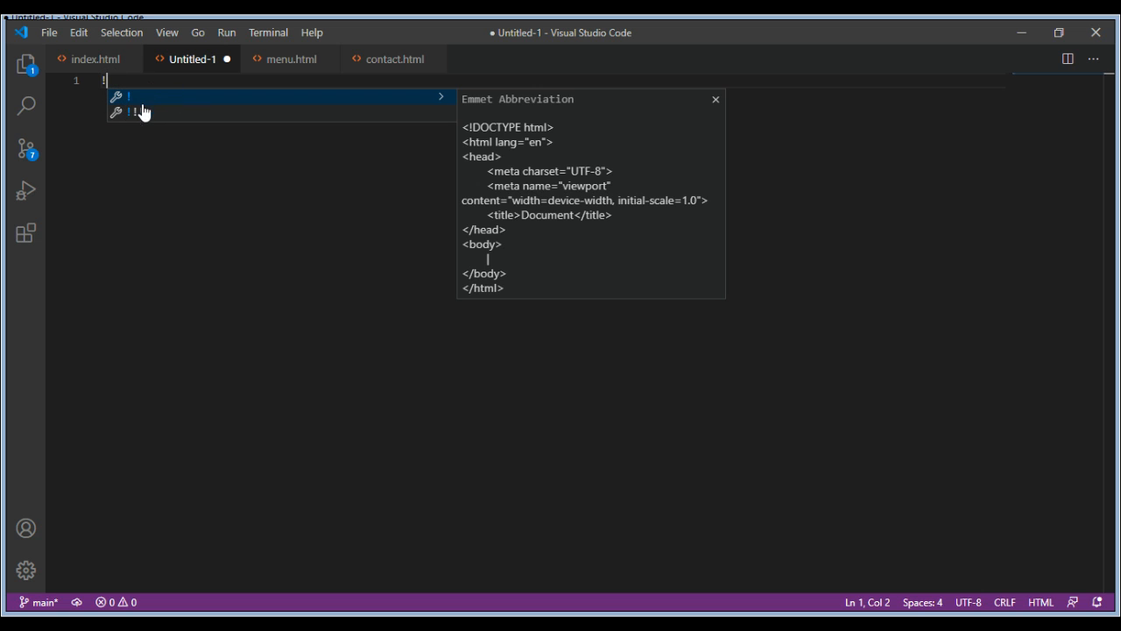
pyautogui.moveTo(164, 107)
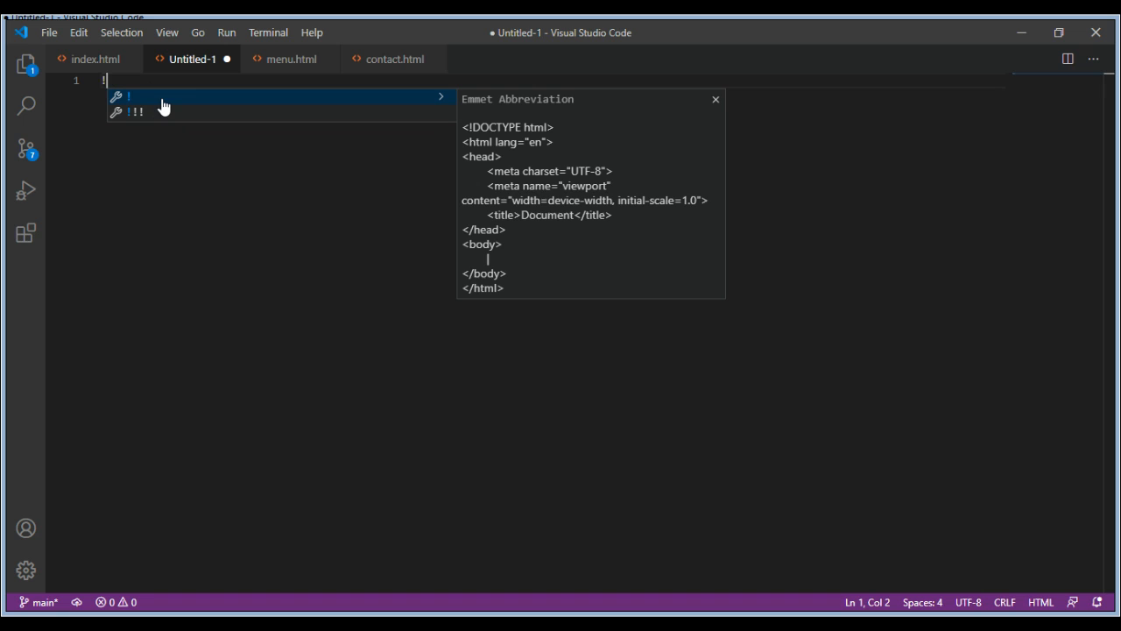
pyautogui.press('Tab')
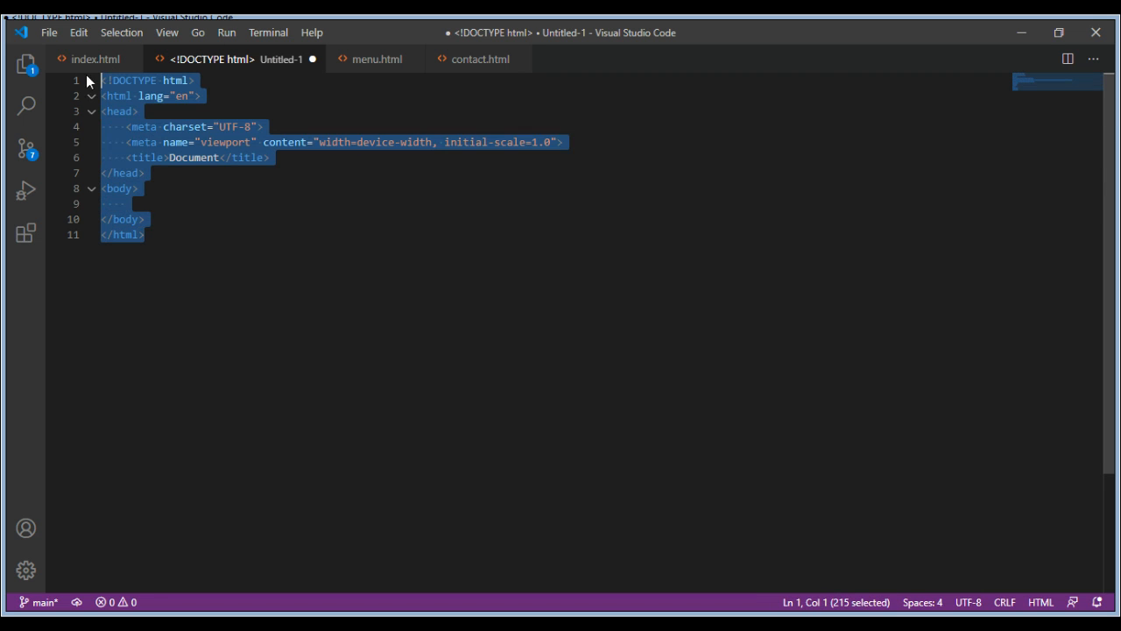
pyautogui.click(137, 187)
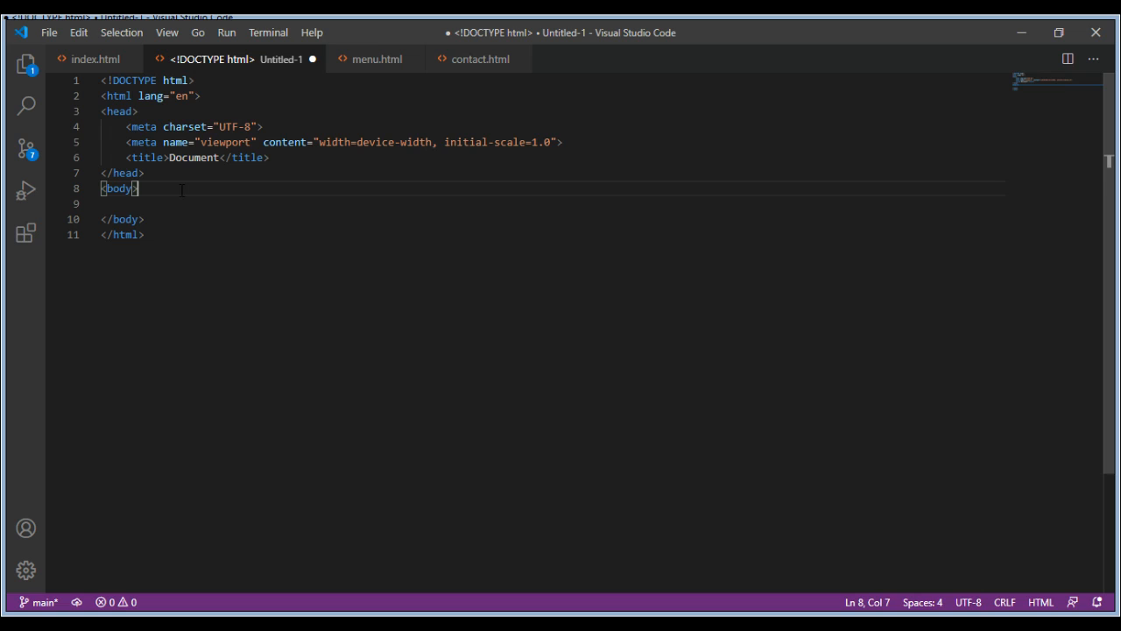